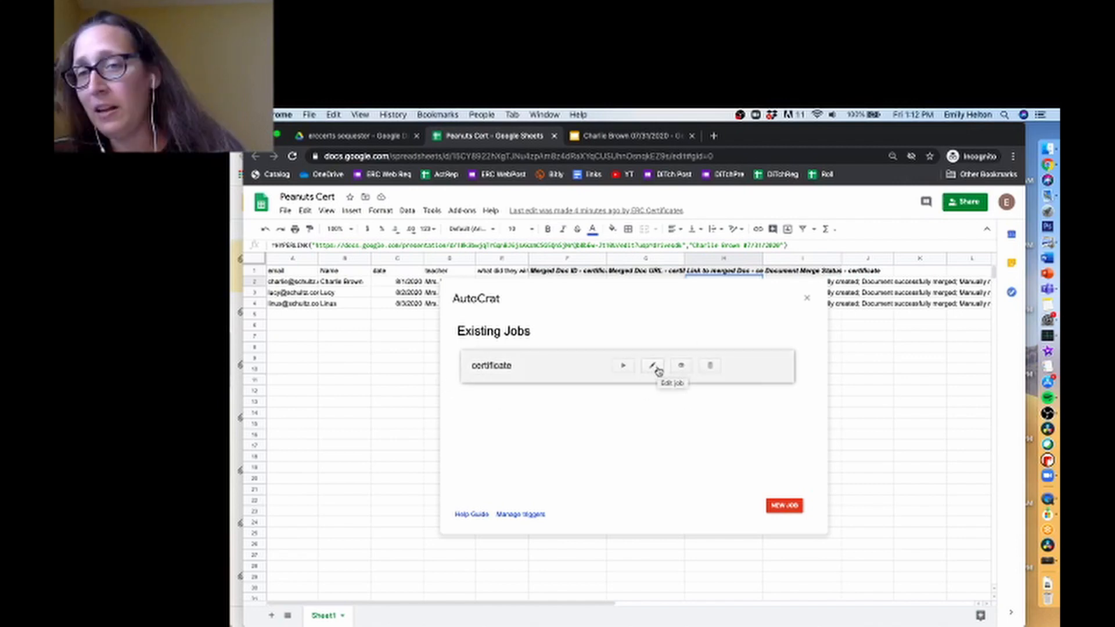
Edit the 'certificate' job and advance to step 8, Share docs & send emails
left_click(649, 364)
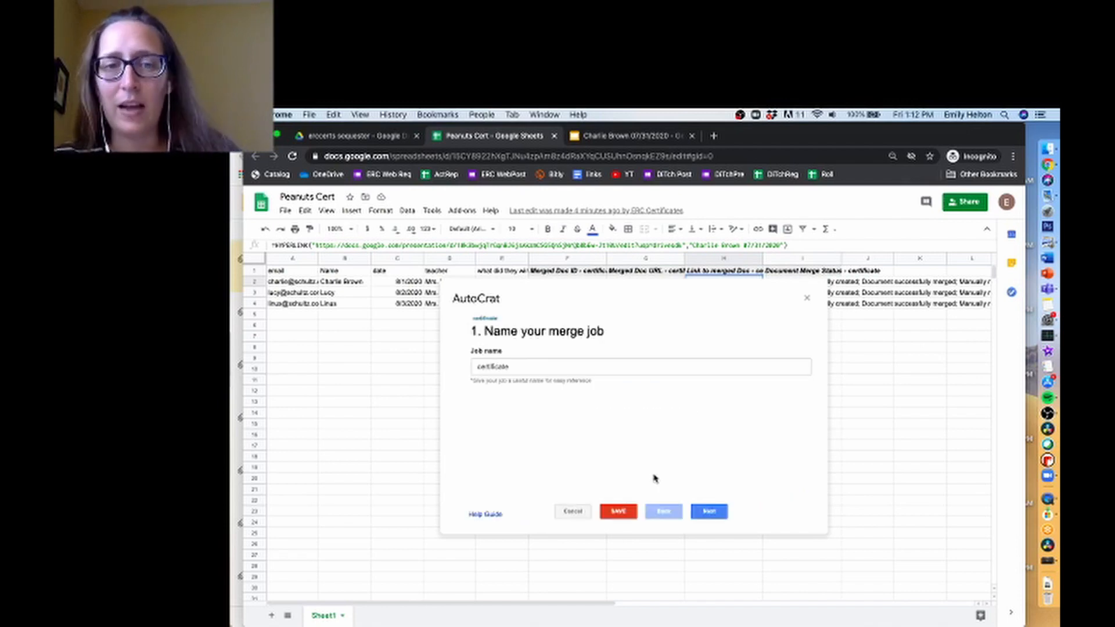
left_click(709, 511)
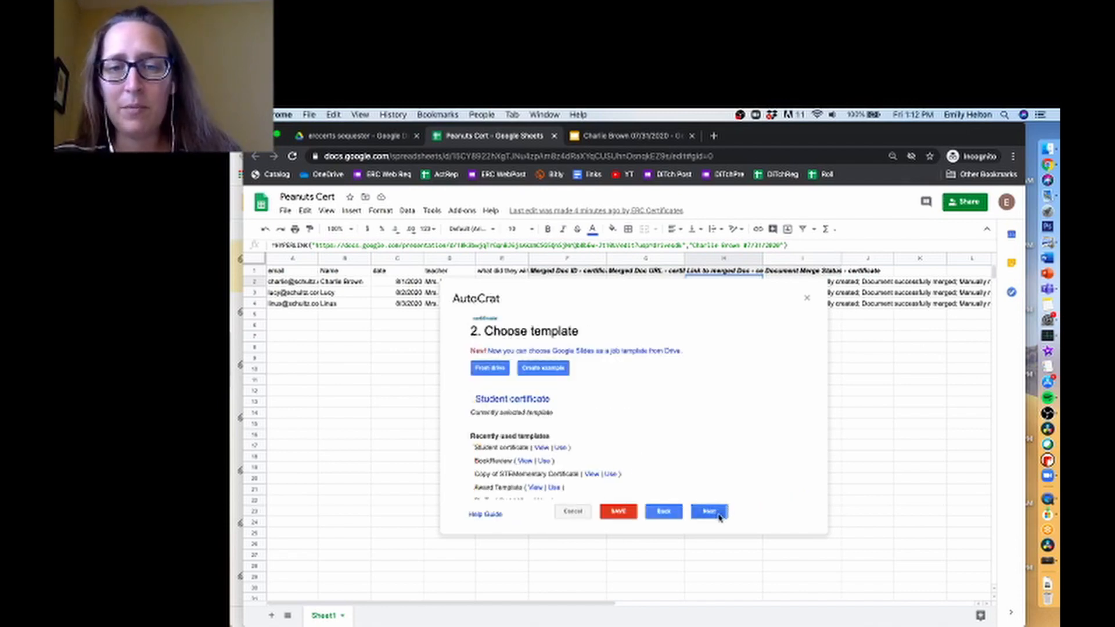
left_click(708, 511)
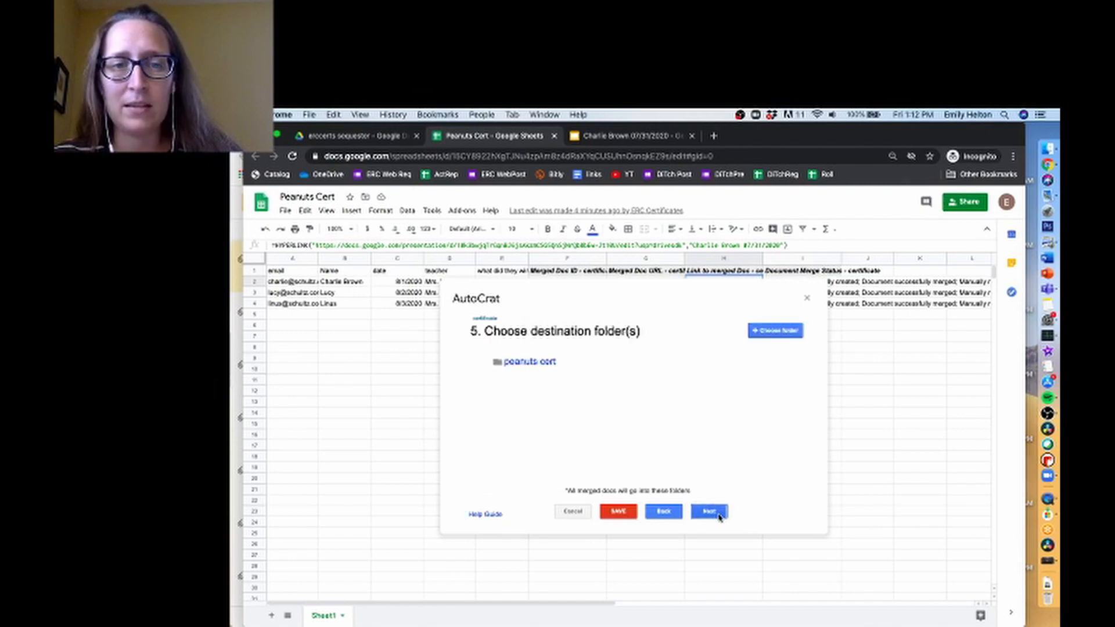
left_click(708, 511)
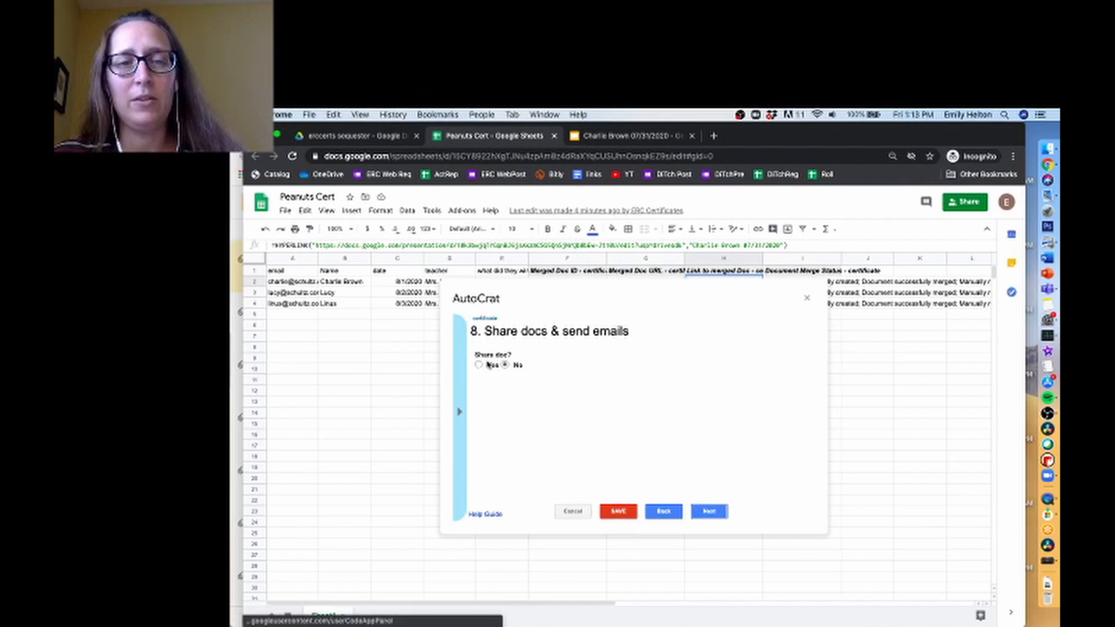
Set Share doc? to Yes and review the 'Share doc as' permission options
left_click(480, 364)
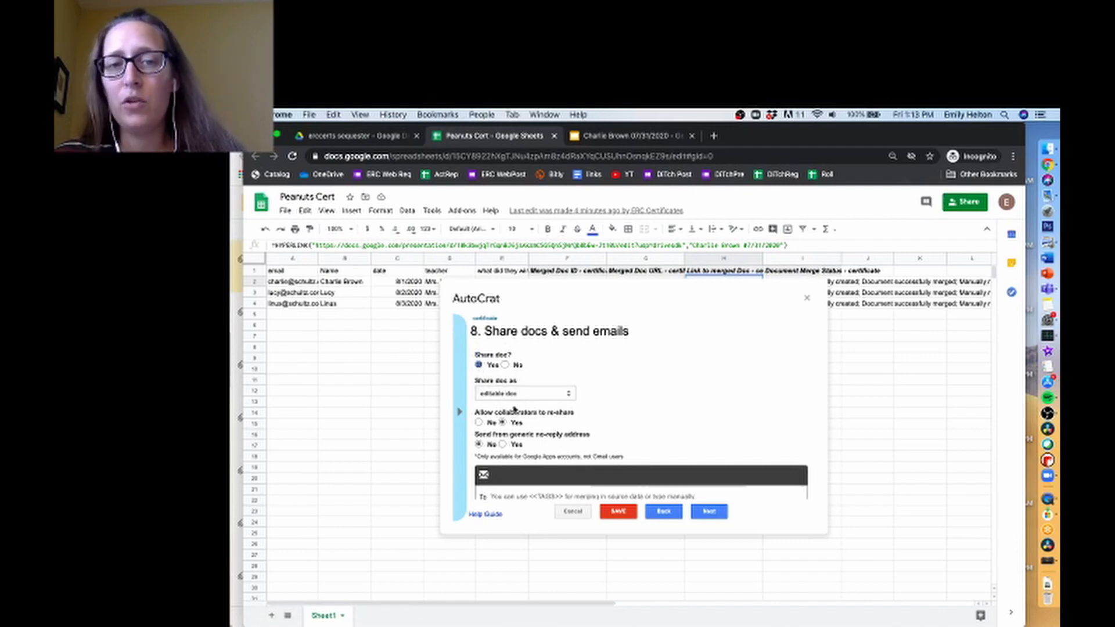
left_click(522, 393)
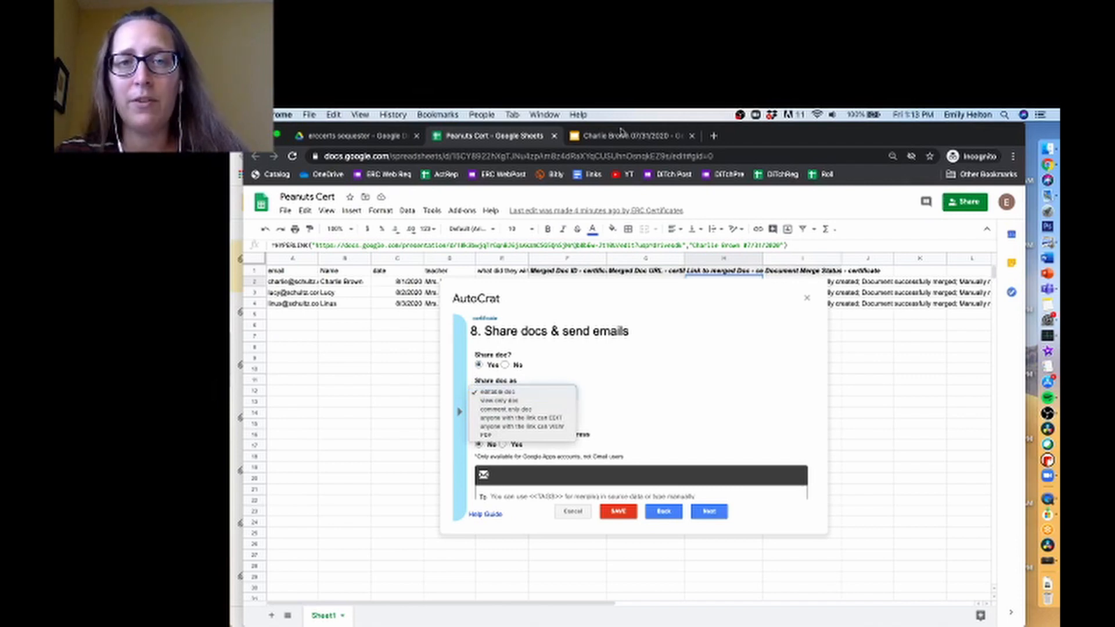
Preview the merged Charlie Brown 07/31/2020 certificate in its Slides tab, then switch tabs back
left_click(629, 135)
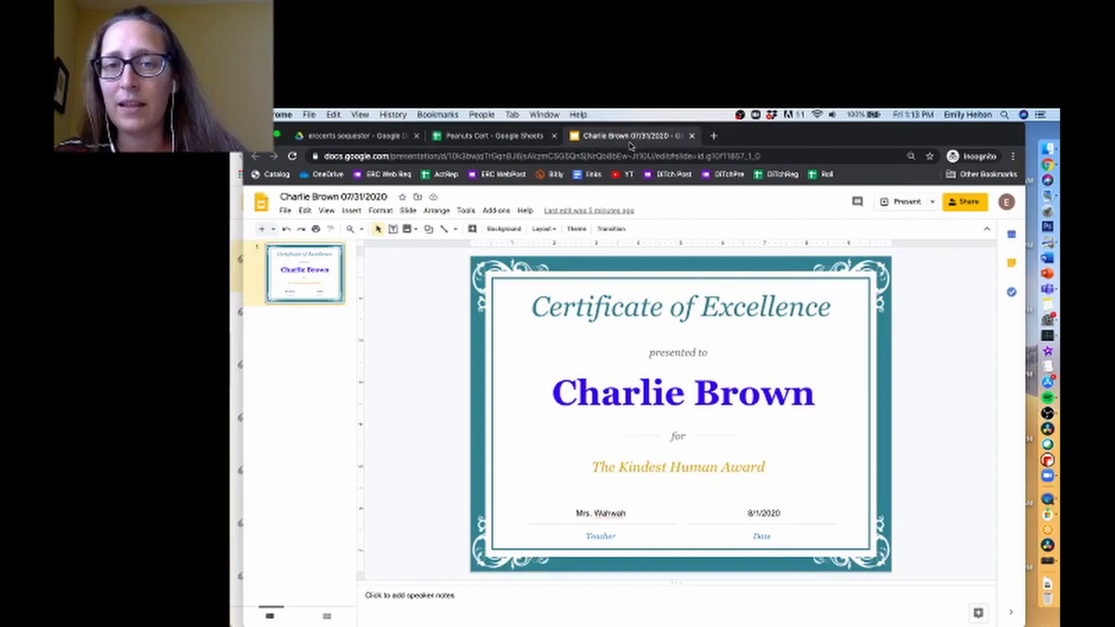
left_click(487, 136)
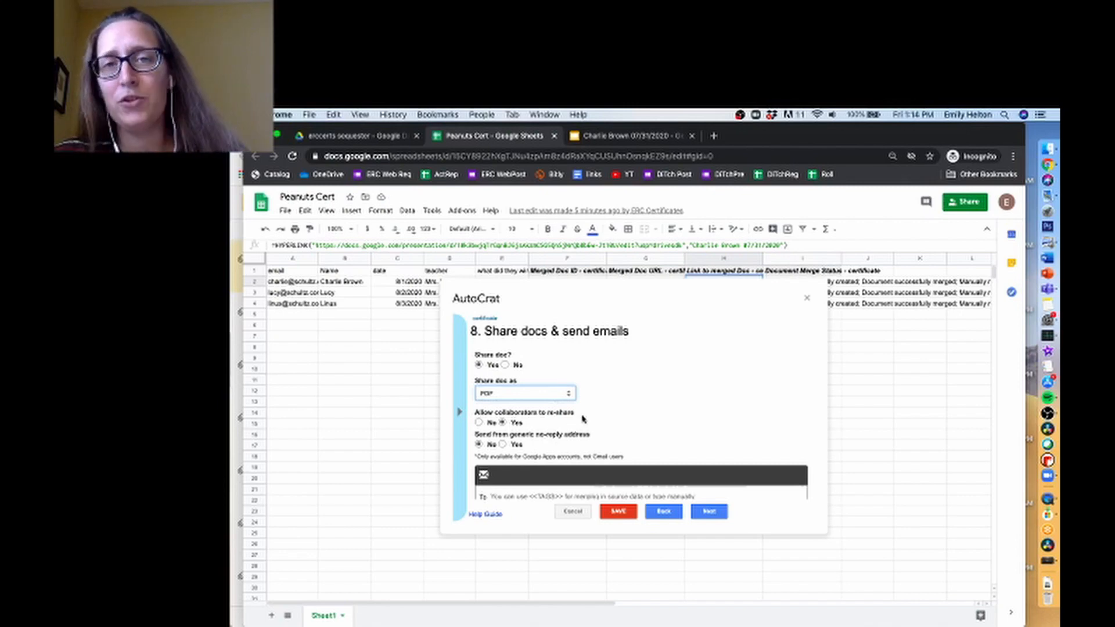
mouse_move(582, 423)
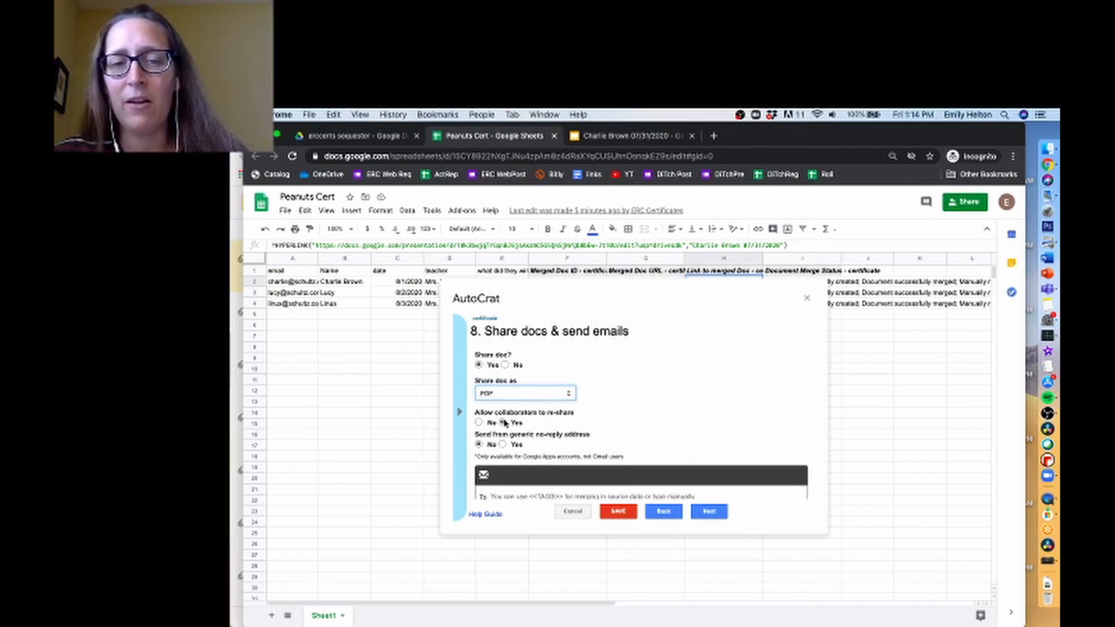
Share documents as PDF with re-sharing allowed, and scroll down to the email fields
left_click(502, 423)
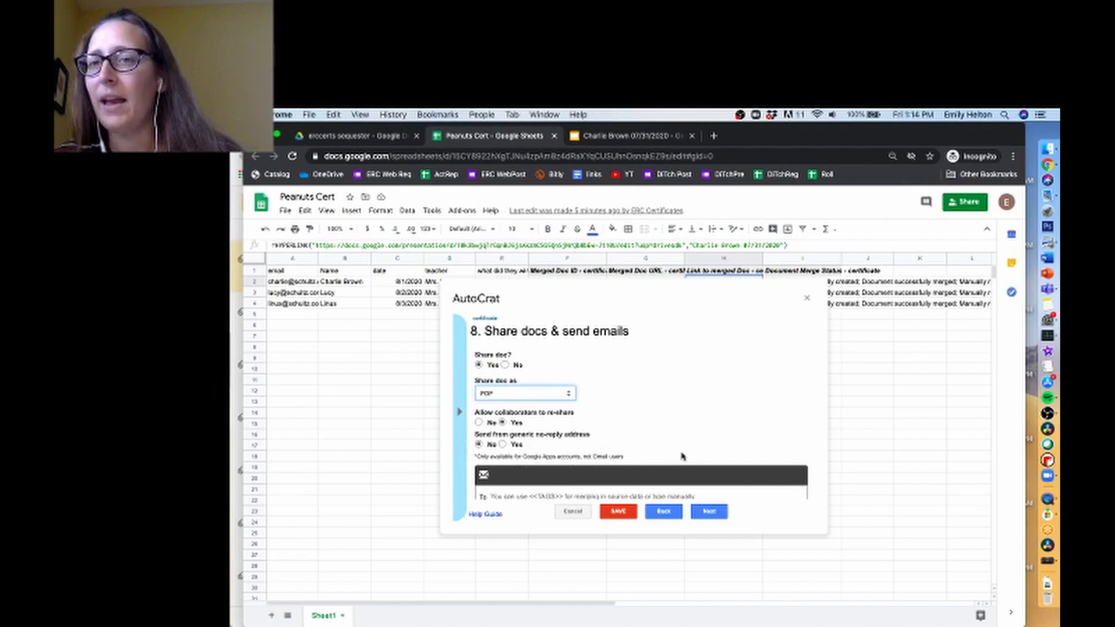
scroll("down", 3)
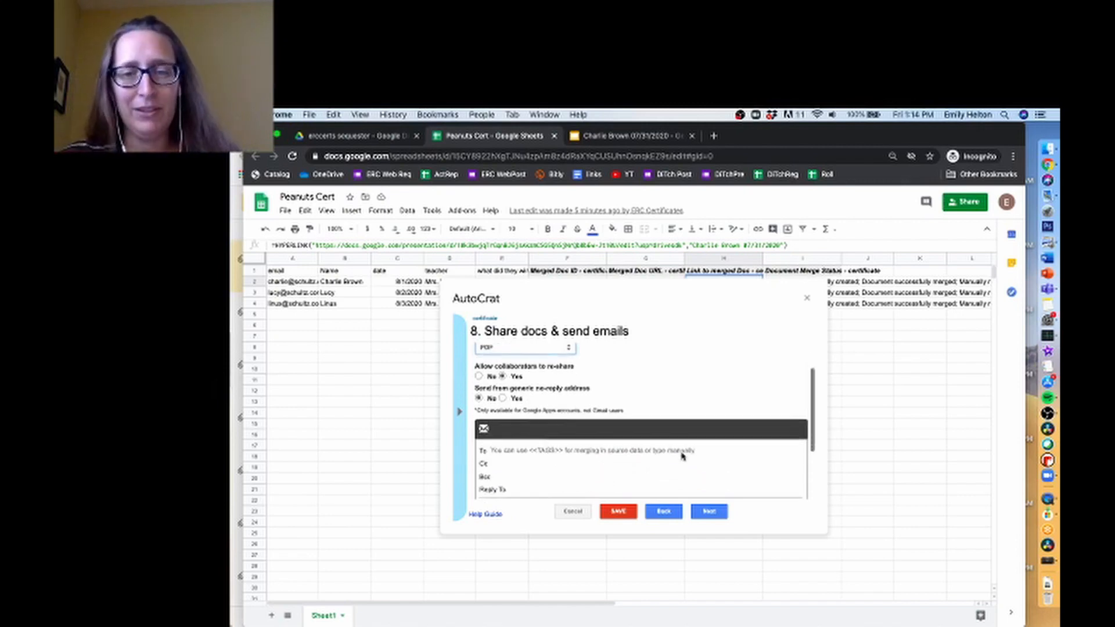
scroll("down", 3)
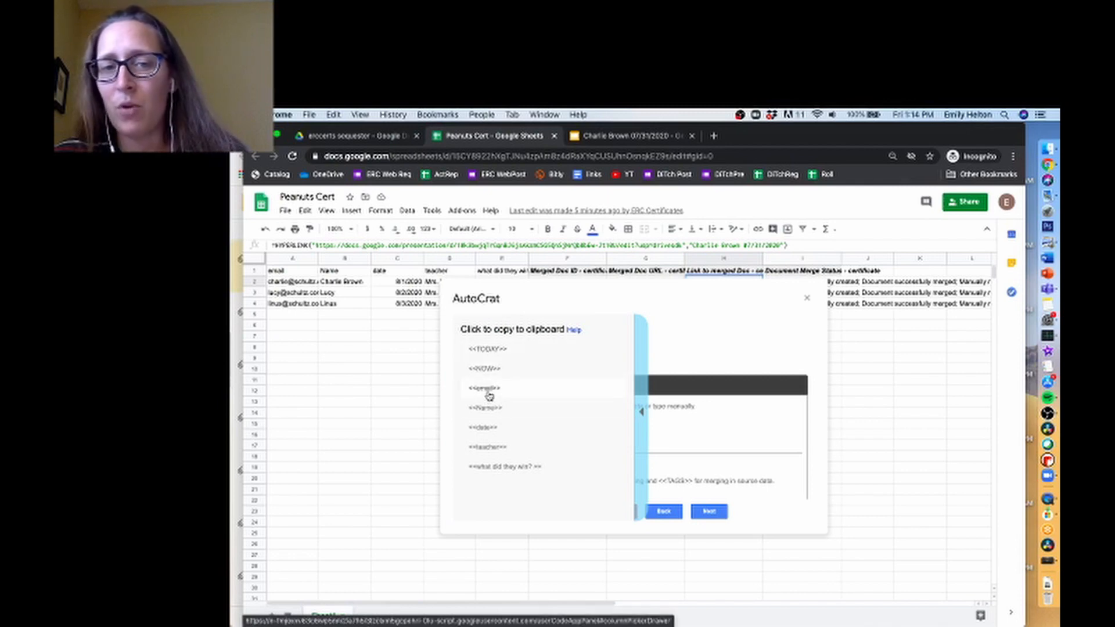
mouse_move(484, 396)
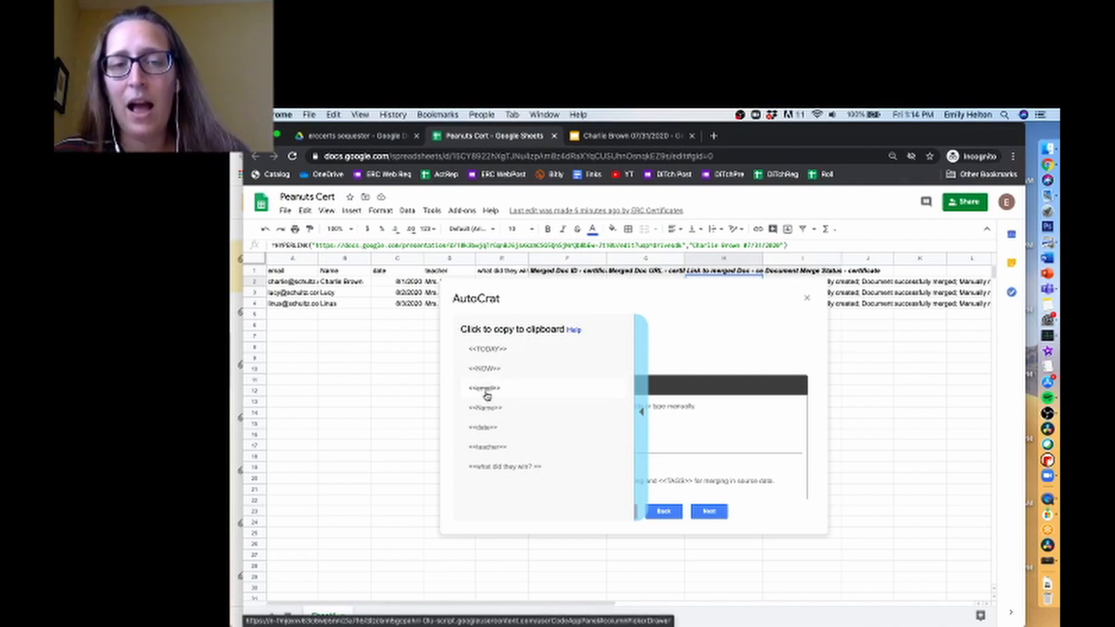
Copy the <<email>> merge tag into the email's To field
left_click(708, 511)
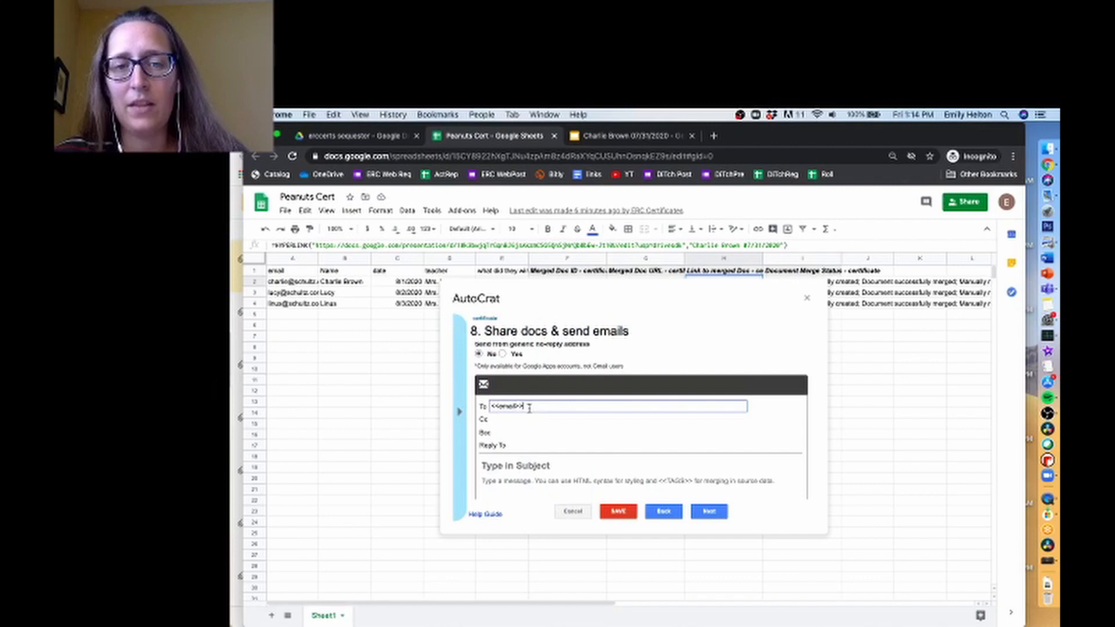
left_click(633, 445)
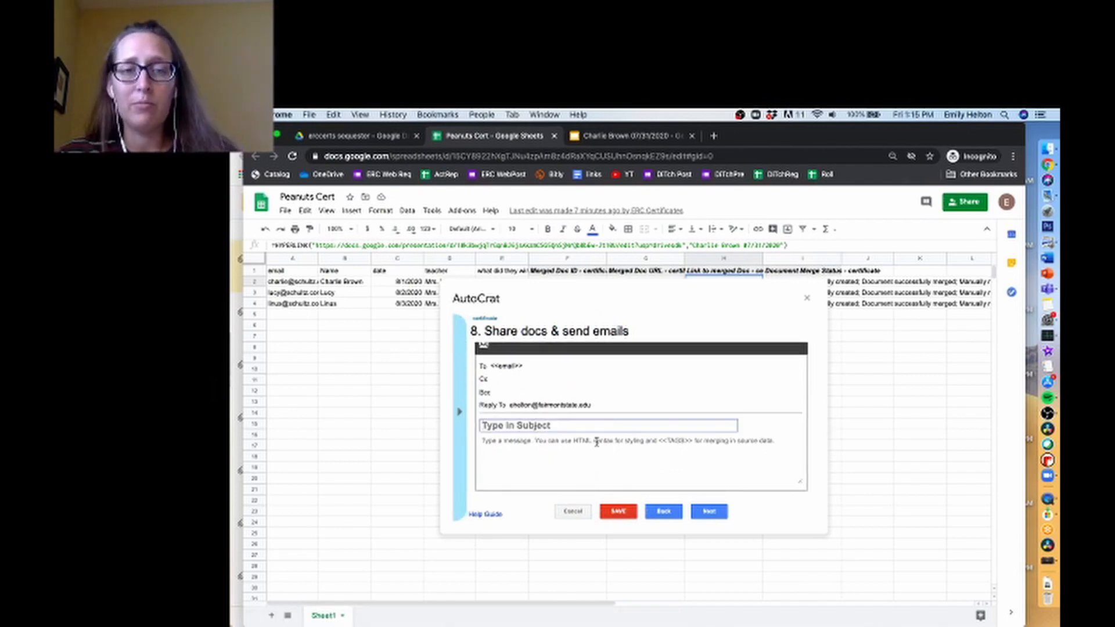
Enter the merge-tagged subject ending '<<what did they win? >> award!!' and move into the body
type("Cong")
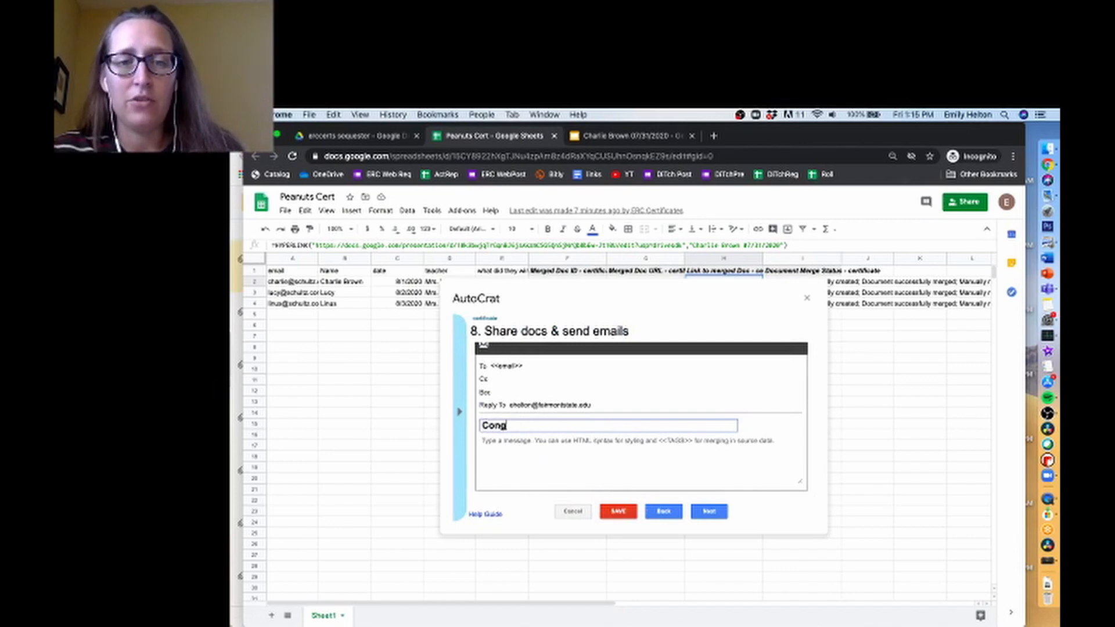
type("rats on winning the")
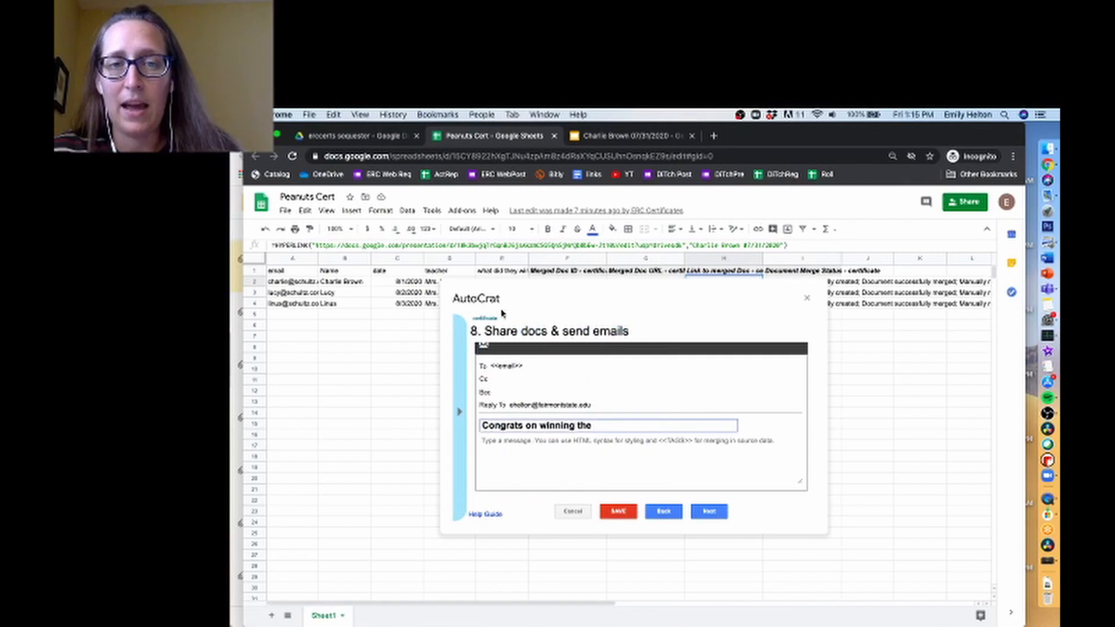
type("<<what did they win? >> a")
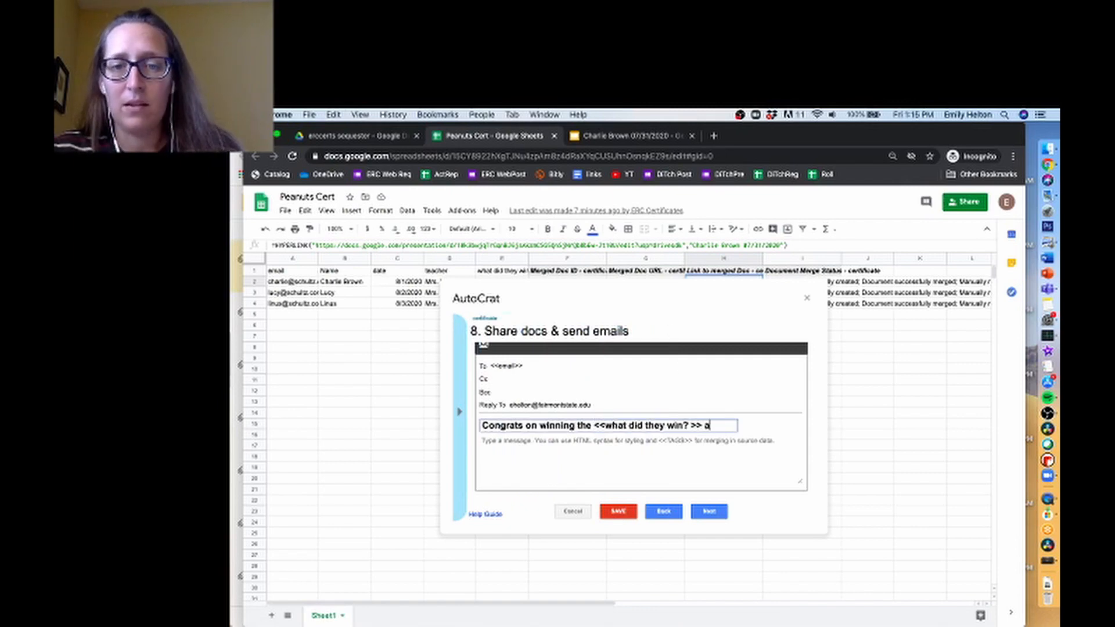
type("ward!!")
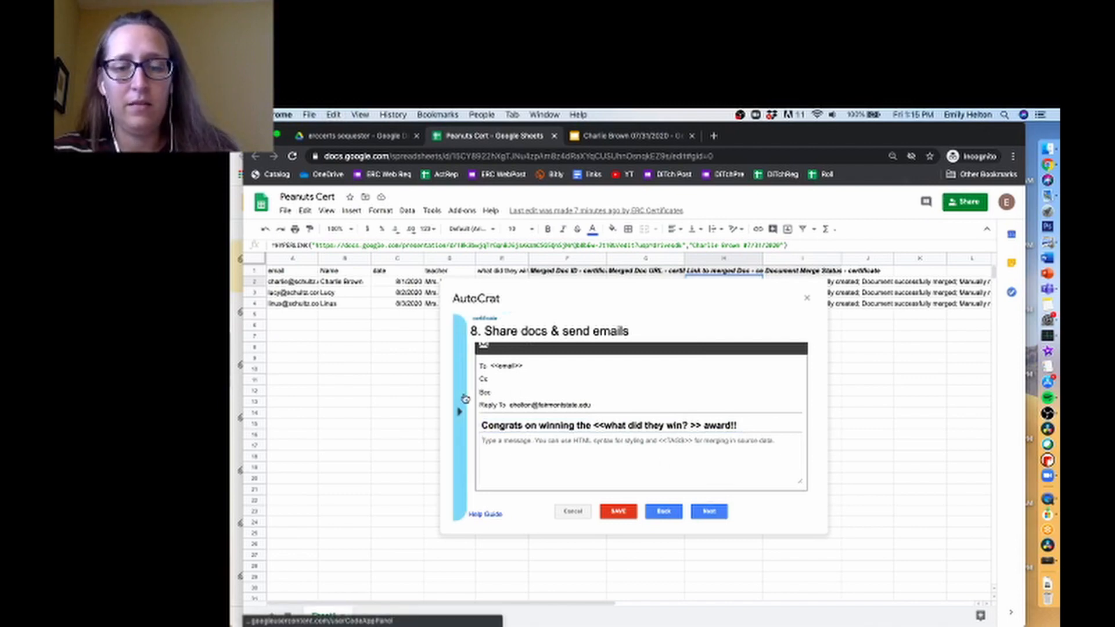
left_click(465, 397)
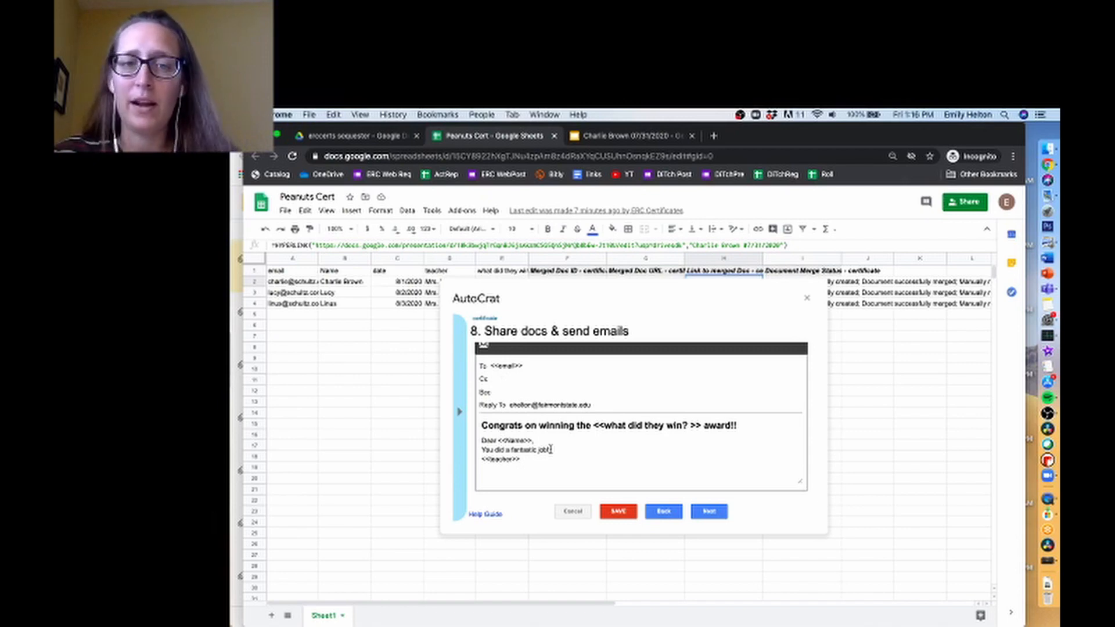
mouse_move(421, 365)
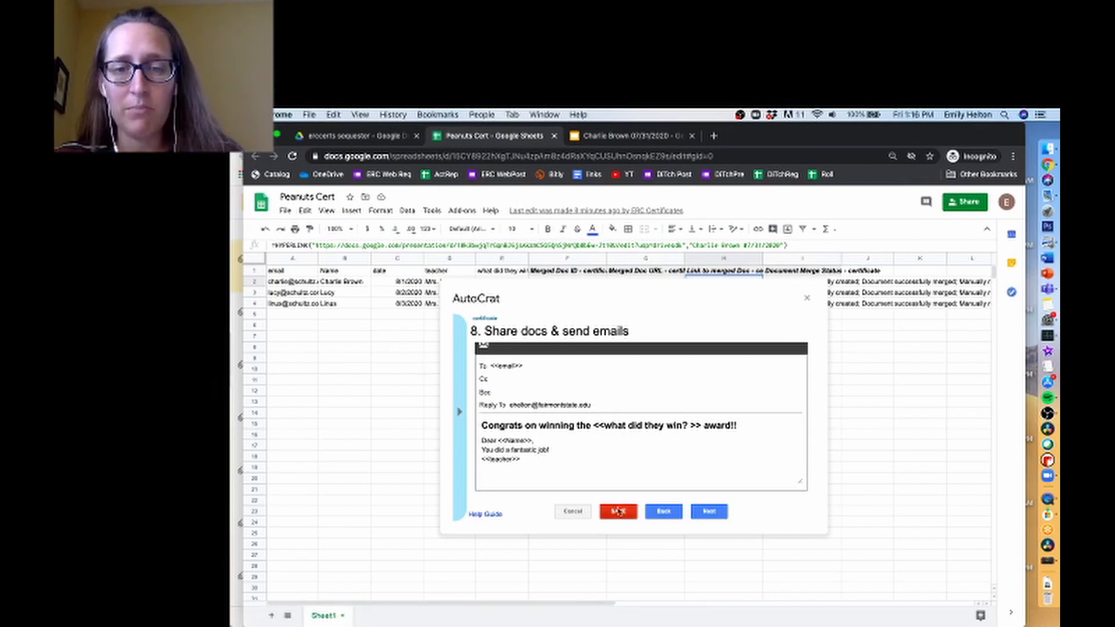
Save the certificate job and close the autoCrat Existing Jobs panel
left_click(618, 511)
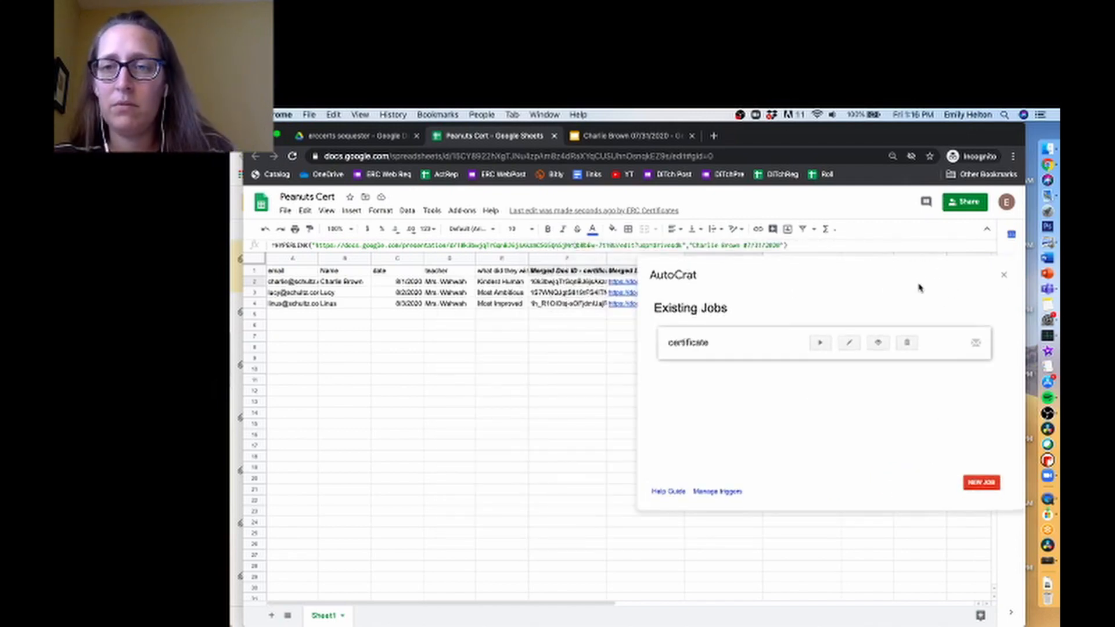
left_click(1004, 275)
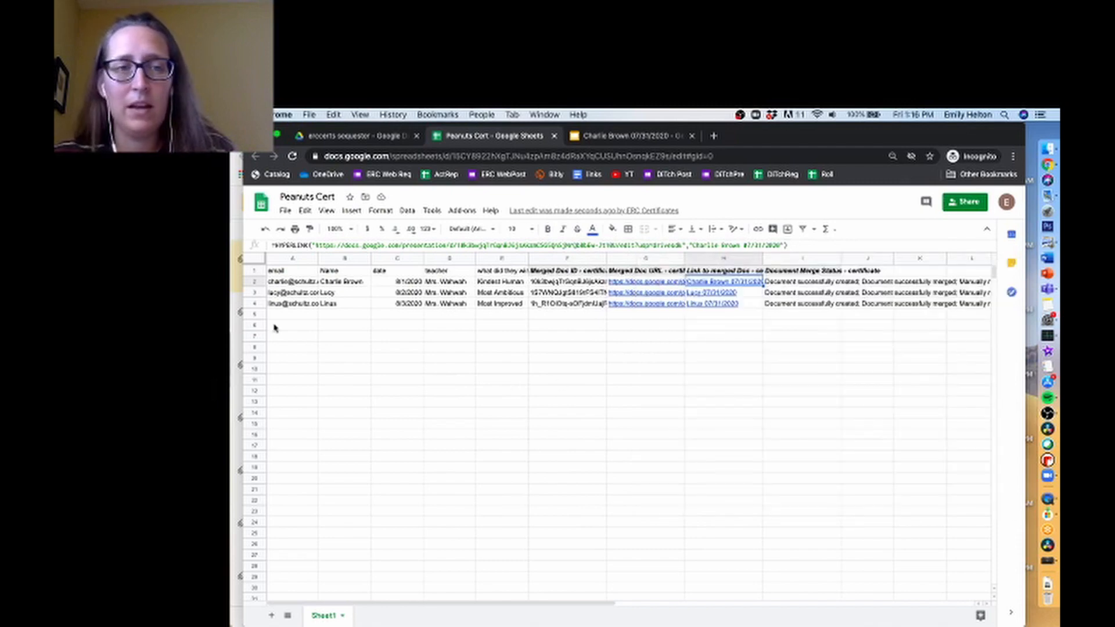
left_click(293, 313)
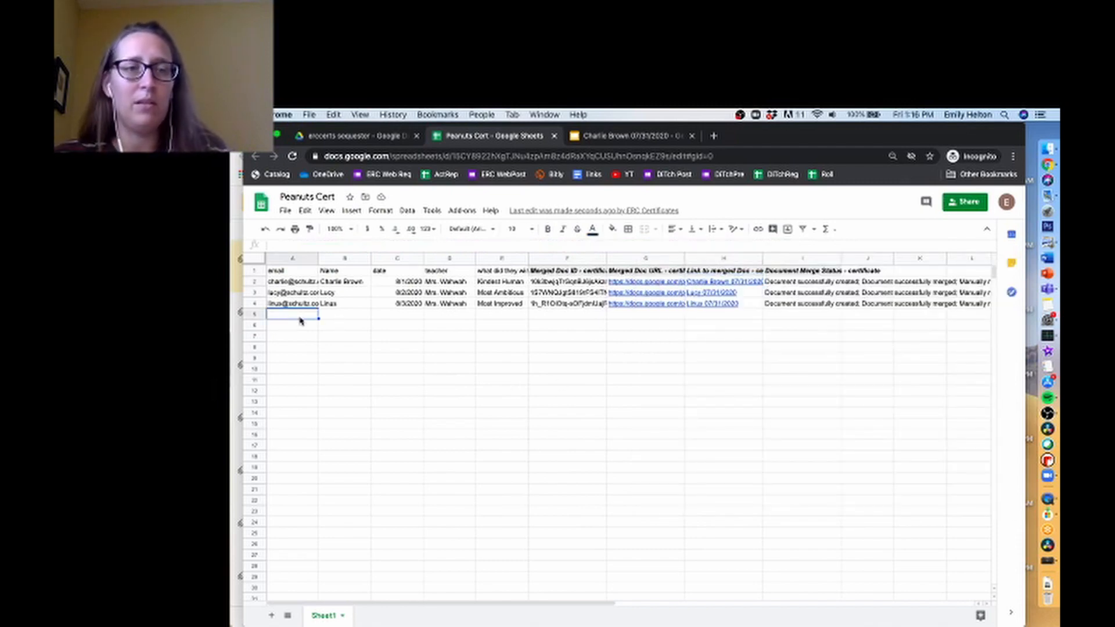
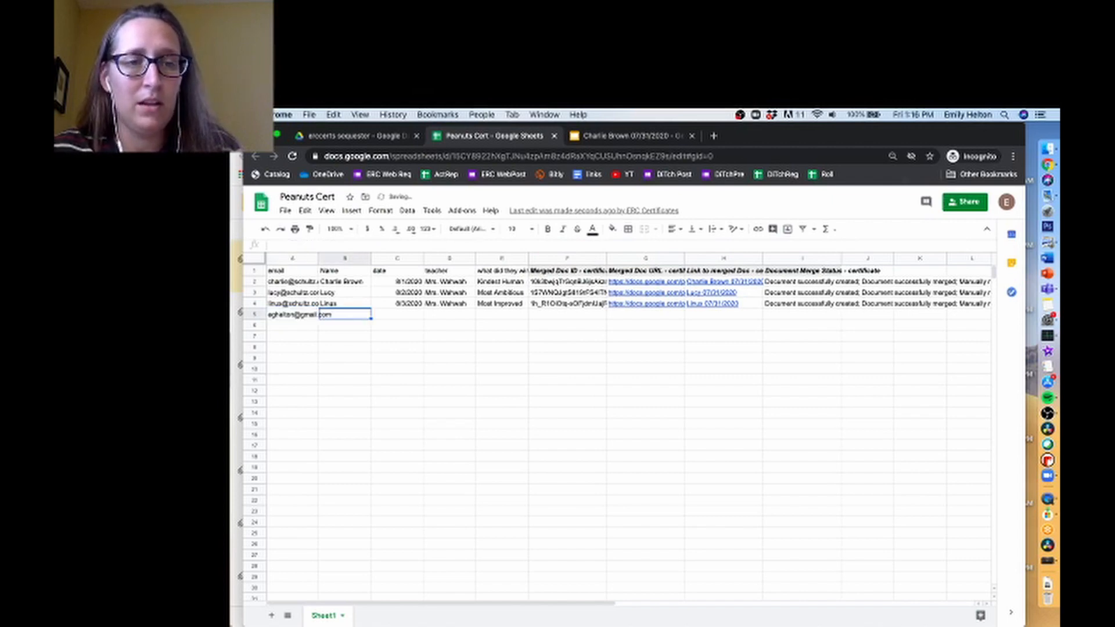
type("Mary")
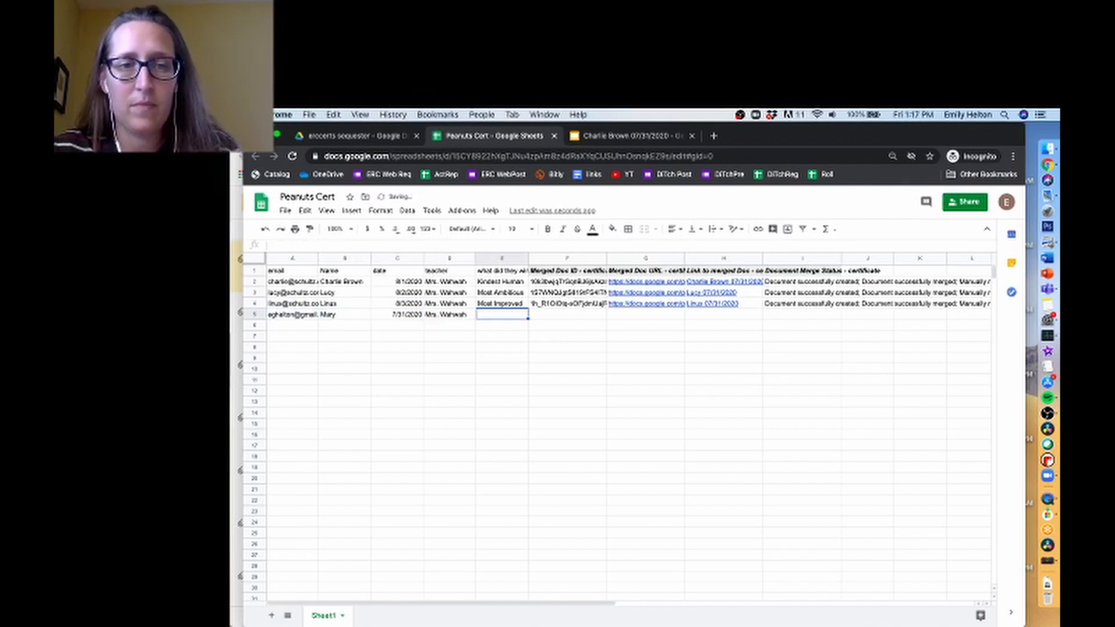
type("Best a")
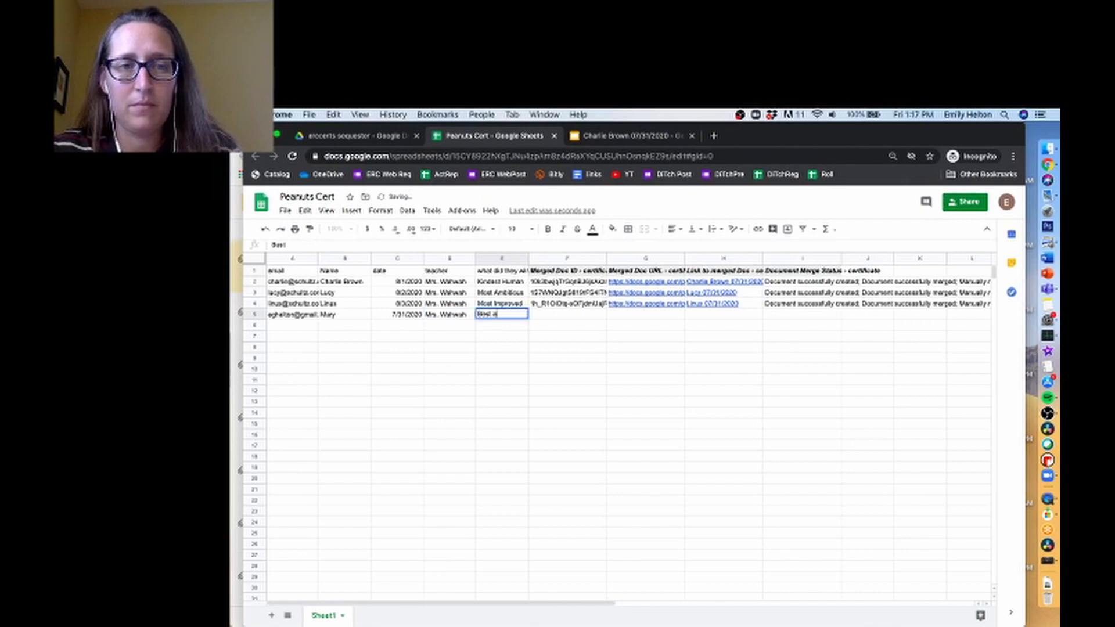
type("Best at everything")
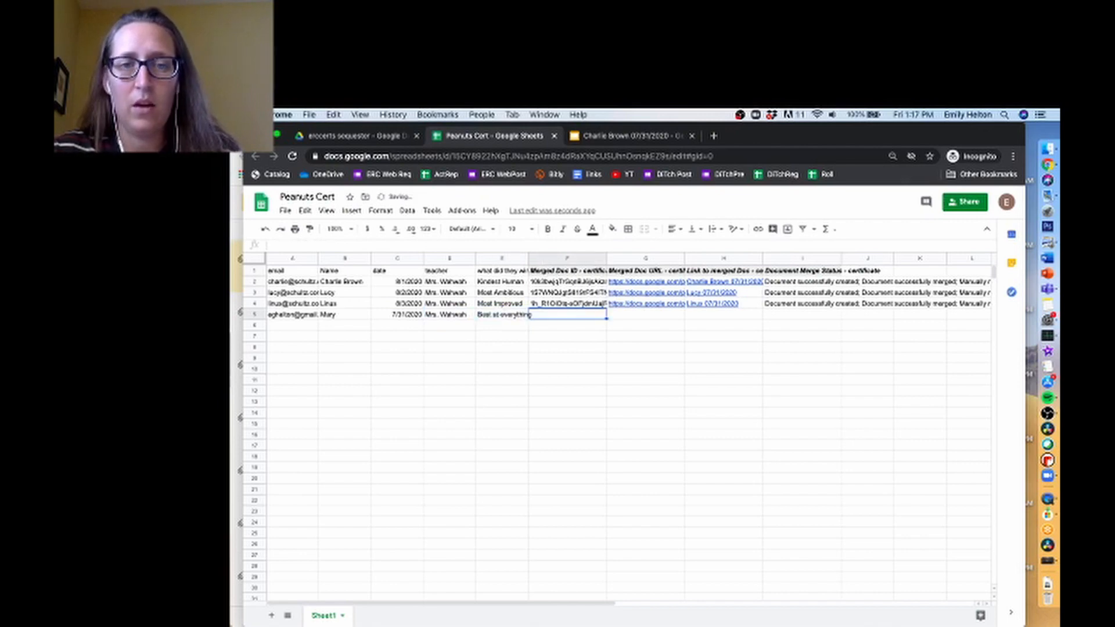
left_click(501, 314)
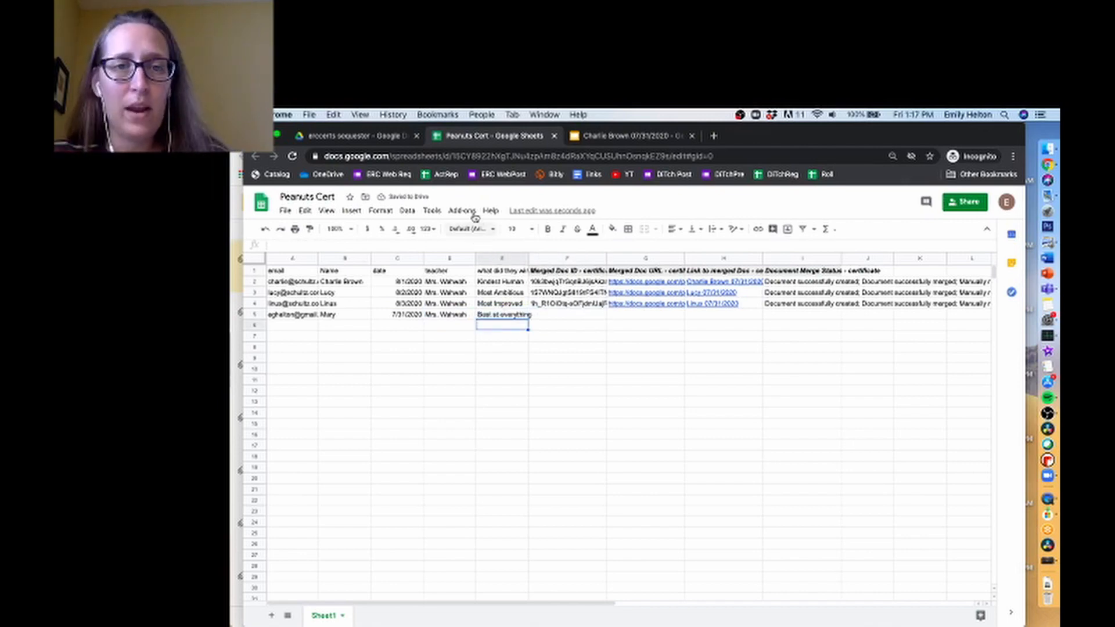
Launch autoCrat from the Add-ons menu and run the certificate job
left_click(461, 211)
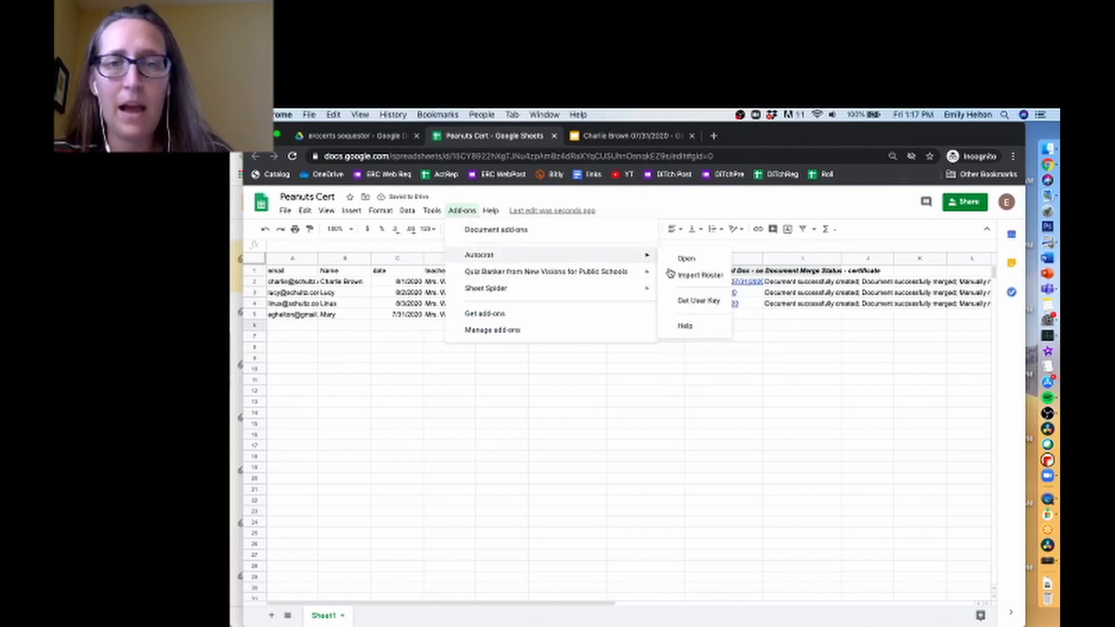
left_click(684, 257)
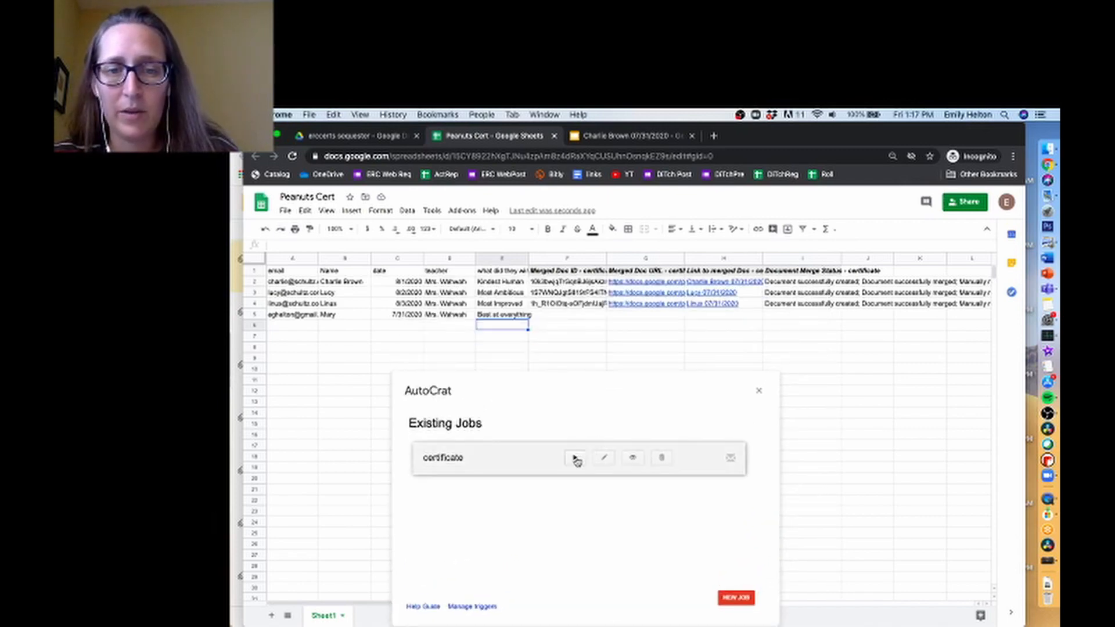
left_click(575, 457)
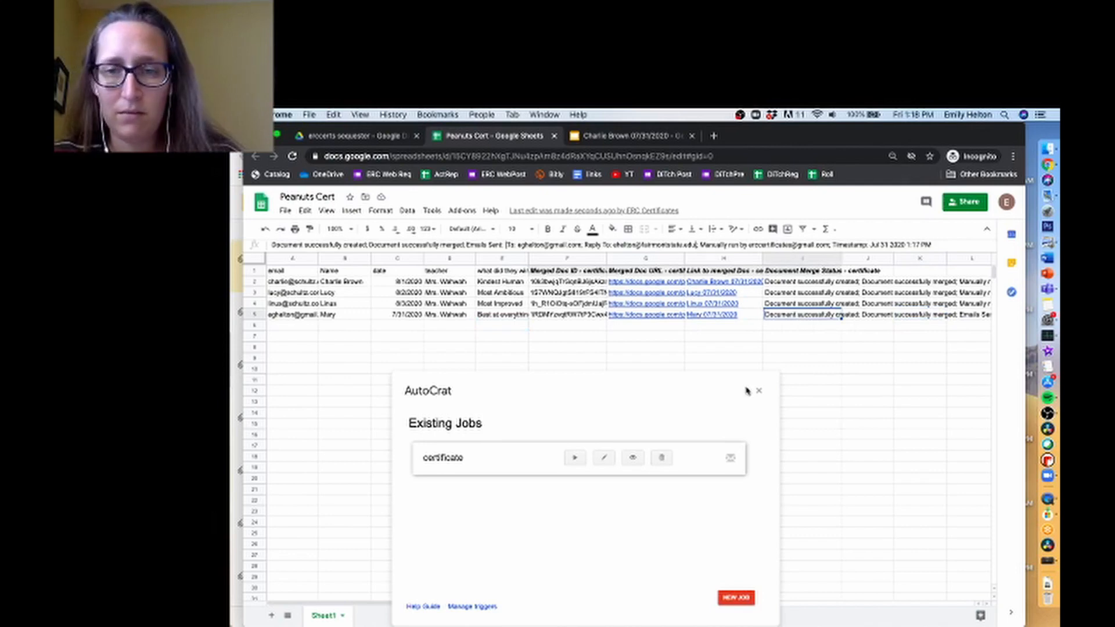
Close autoCrat, scroll right to Mary's emails-sent status, and preview her certificate link
left_click(759, 391)
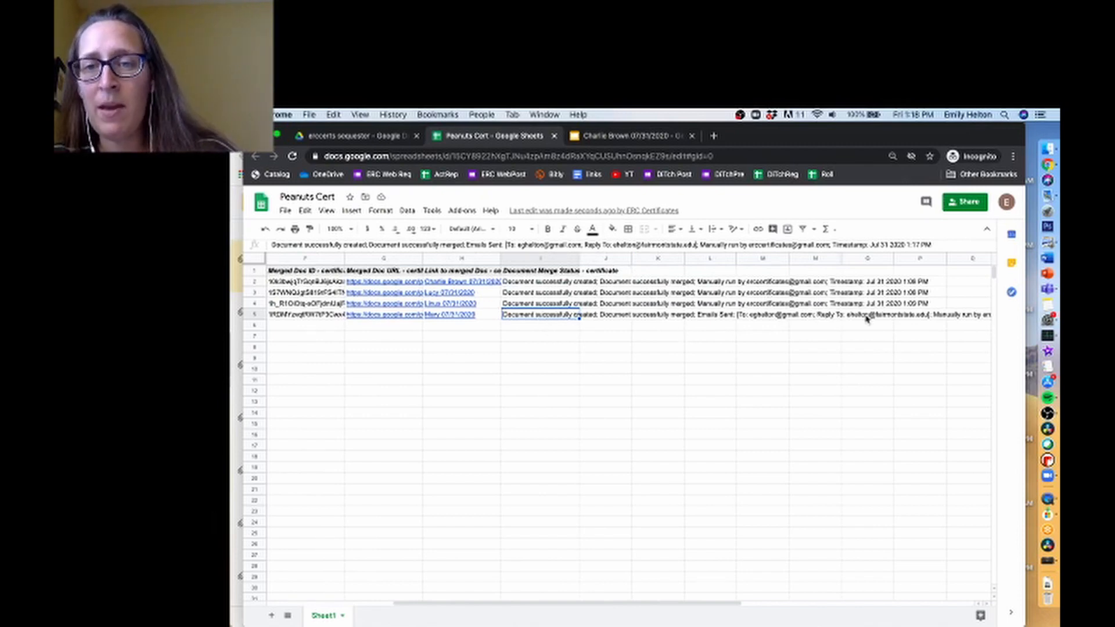
scroll("right", 3)
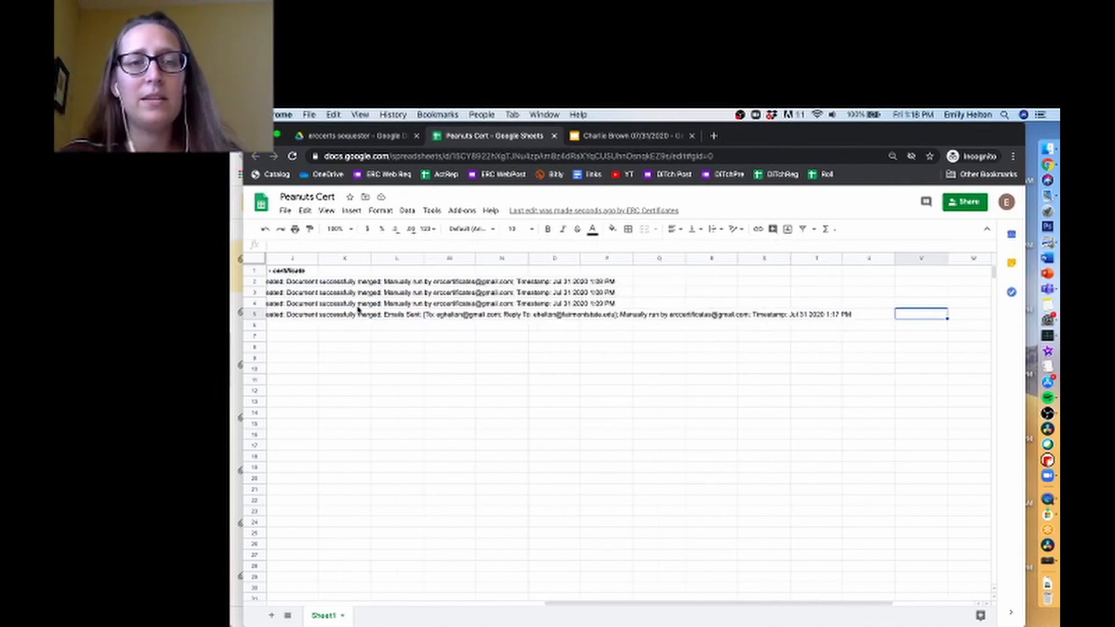
mouse_move(389, 326)
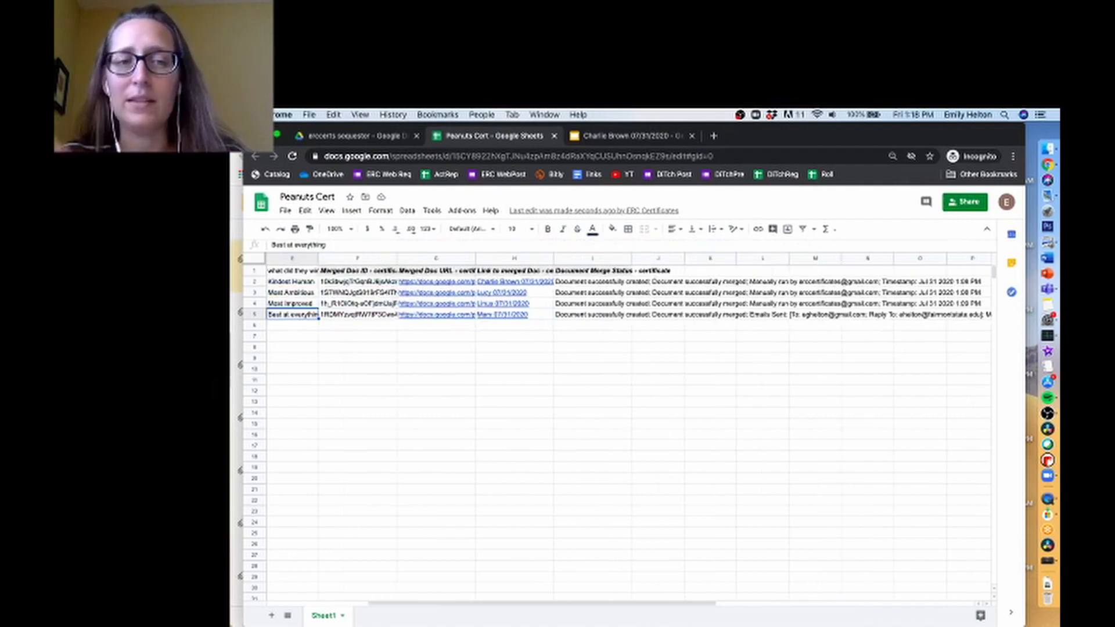
left_click(512, 314)
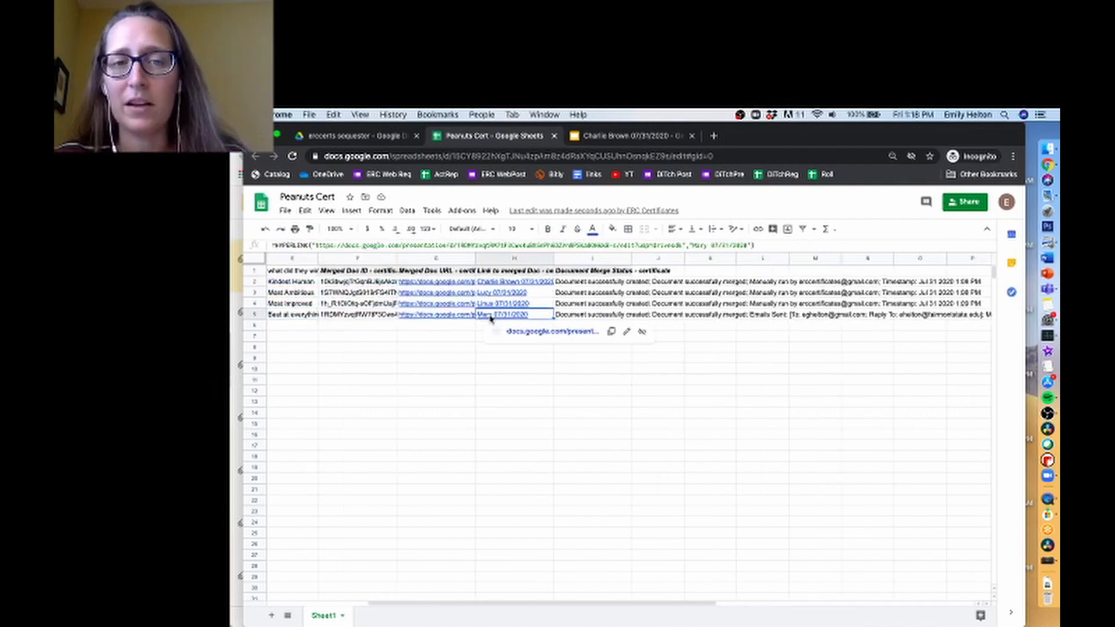